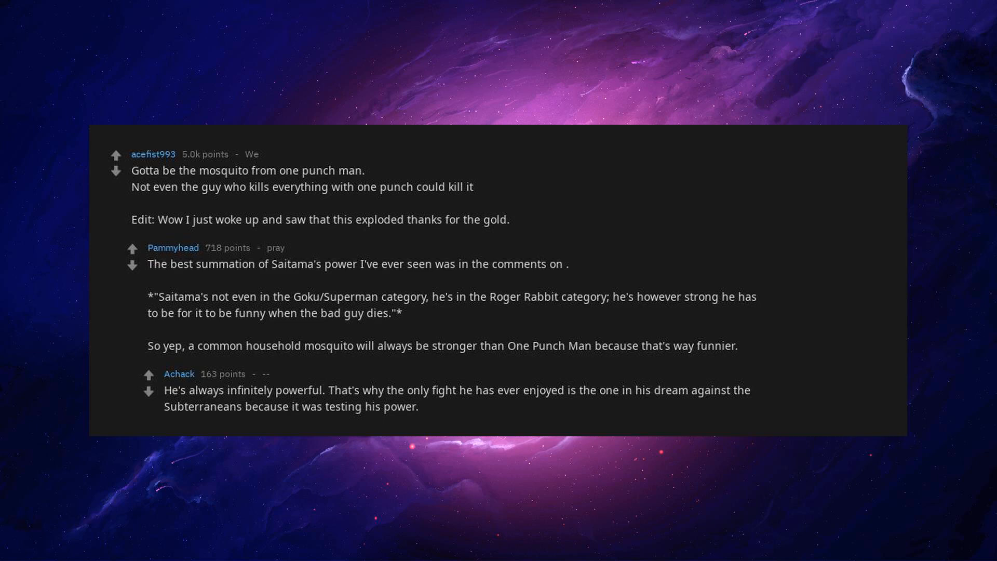
{"action": "scroll", "scroll_direction": "down", "scroll_amount": 3}
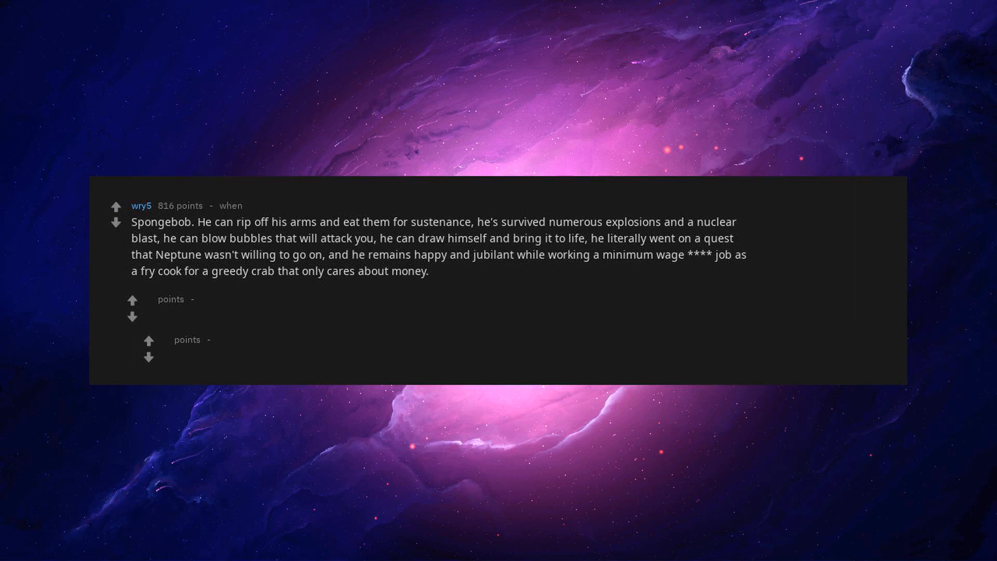
{"action": "type", "text": "Spongebob is a god!"}
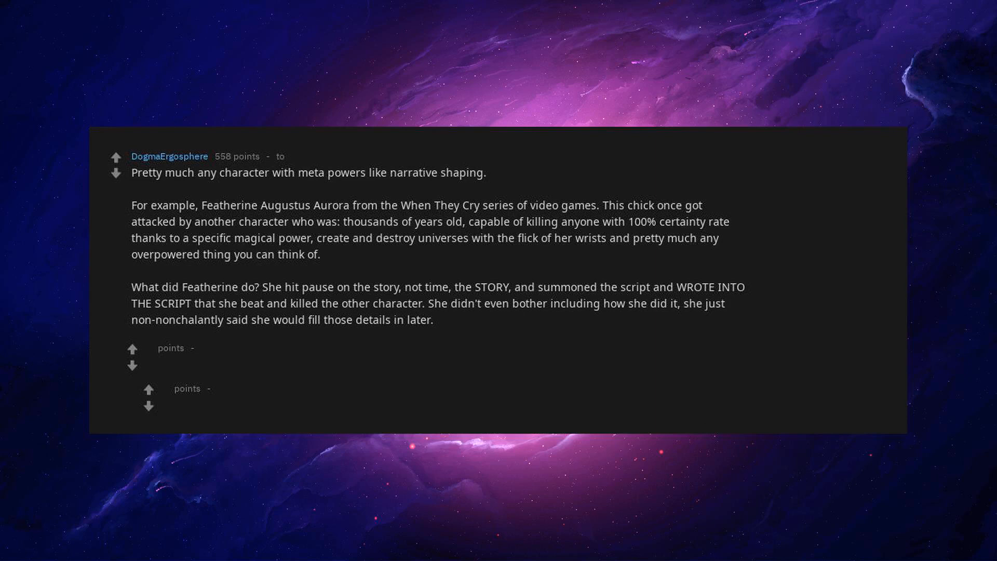
{"action": "scroll", "scroll_direction": "down", "scroll_amount": 3}
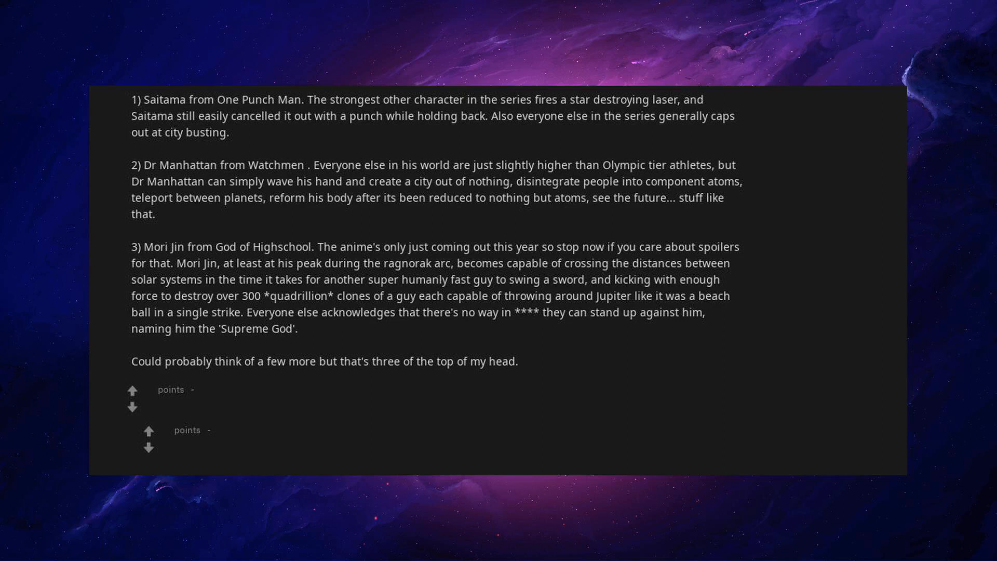
{"action": "scroll", "scroll_direction": "down", "scroll_amount": 3}
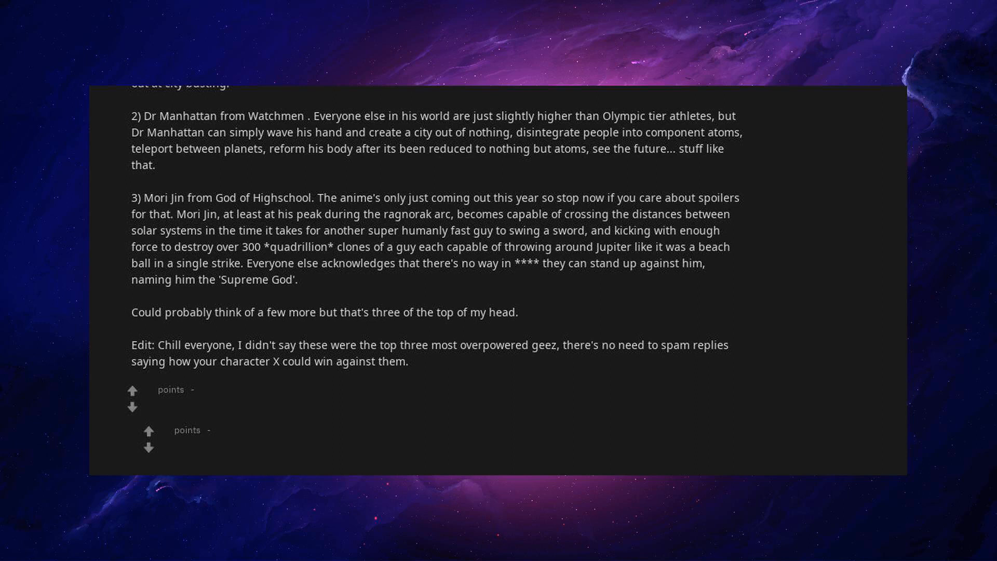
{"action": "scroll", "scroll_direction": "up", "scroll_amount": 3}
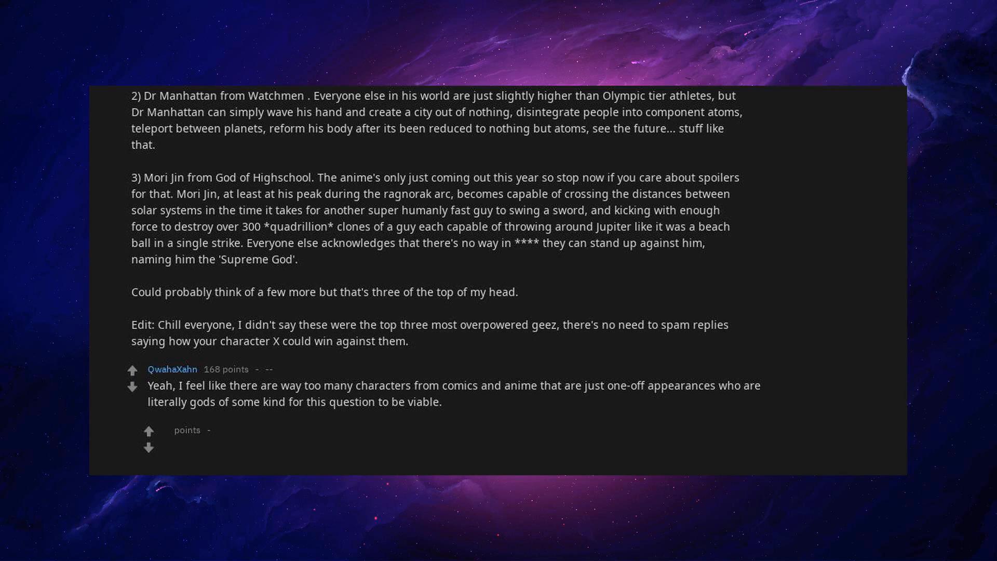
{"action": "scroll", "scroll_direction": "up", "scroll_amount": 3}
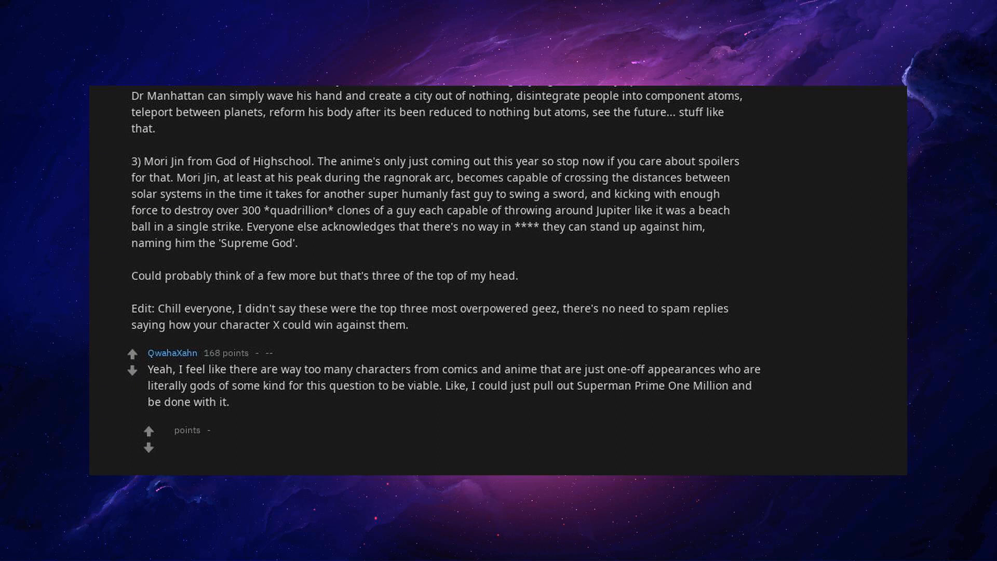
{"action": "scroll", "scroll_direction": "down", "scroll_amount": 3}
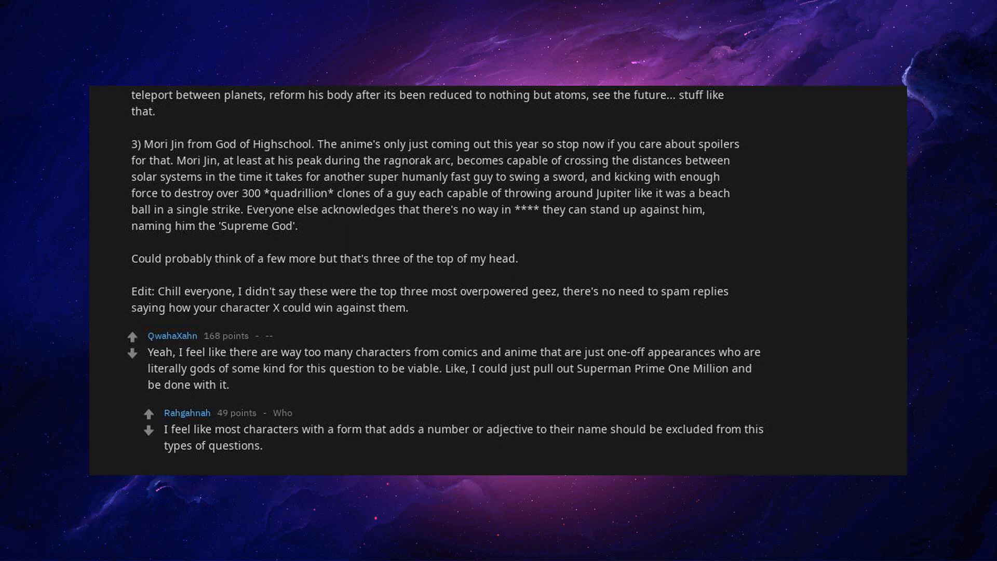
{"action": "scroll", "scroll_direction": "down", "scroll_amount": 3}
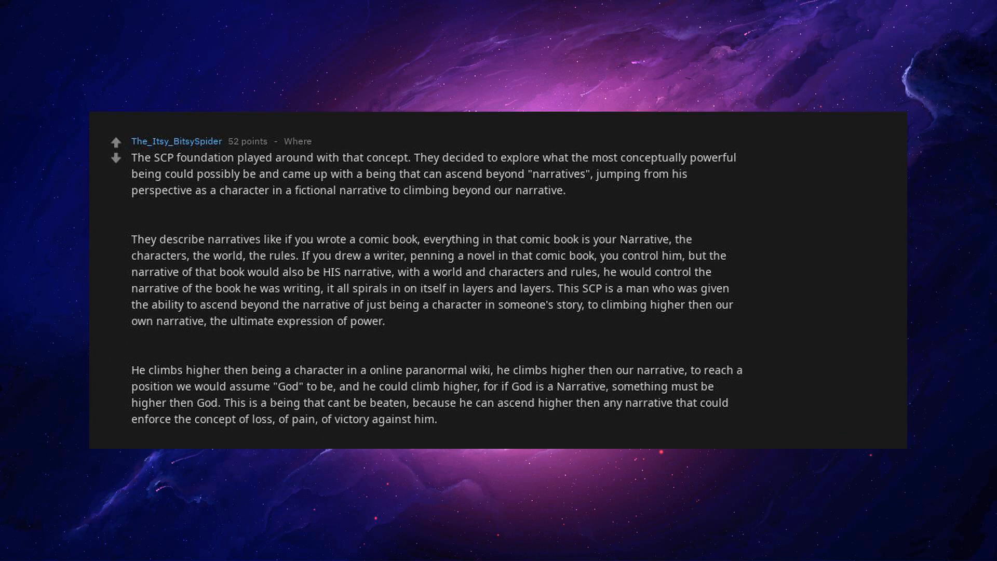
{"action": "scroll", "scroll_direction": "down", "scroll_amount": 3}
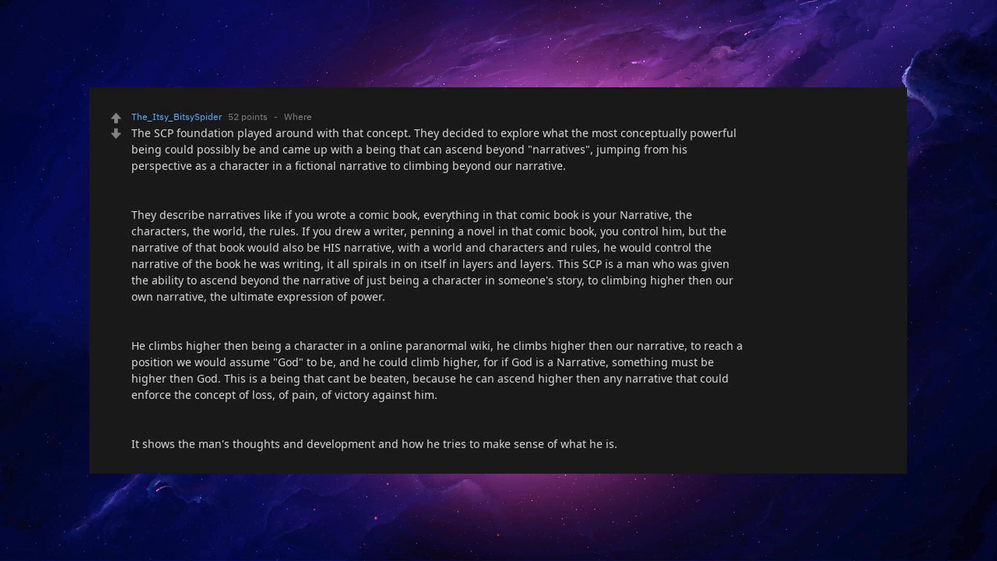